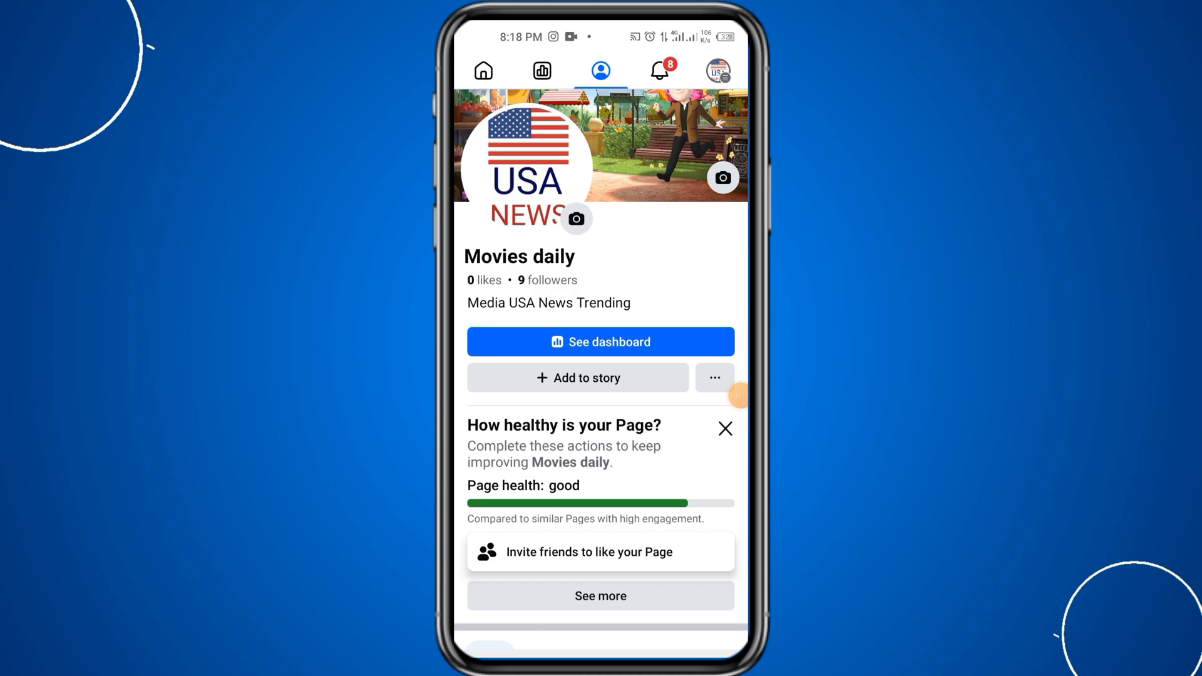
# Step: Scroll through the Movies daily page's settings menu
pyautogui.scroll(-3)
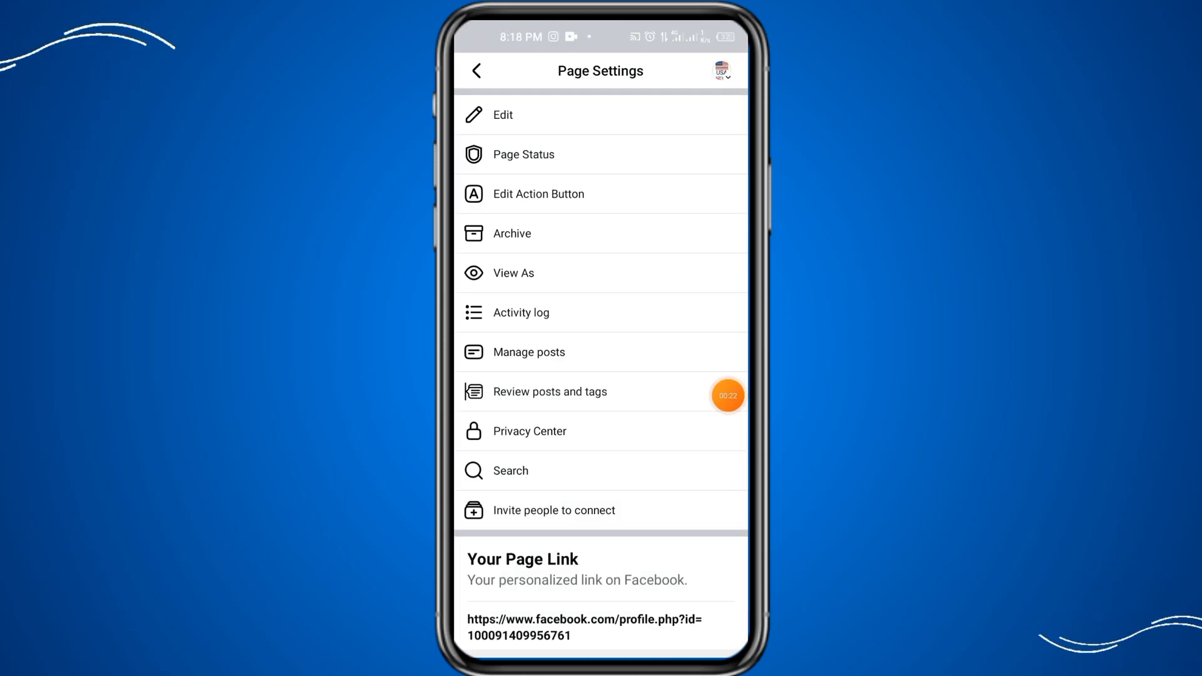
# Step: Open Edit Page and scroll down past profile picture, cover photo and highlights
pyautogui.click(503, 114)
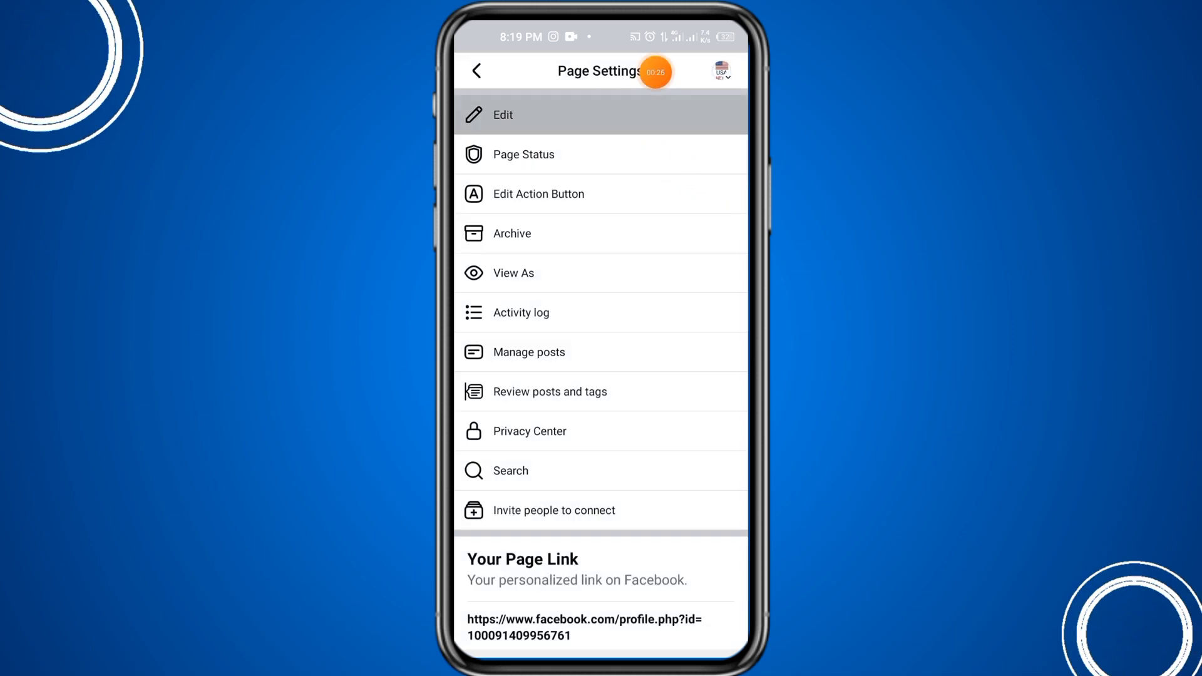
pyautogui.click(502, 114)
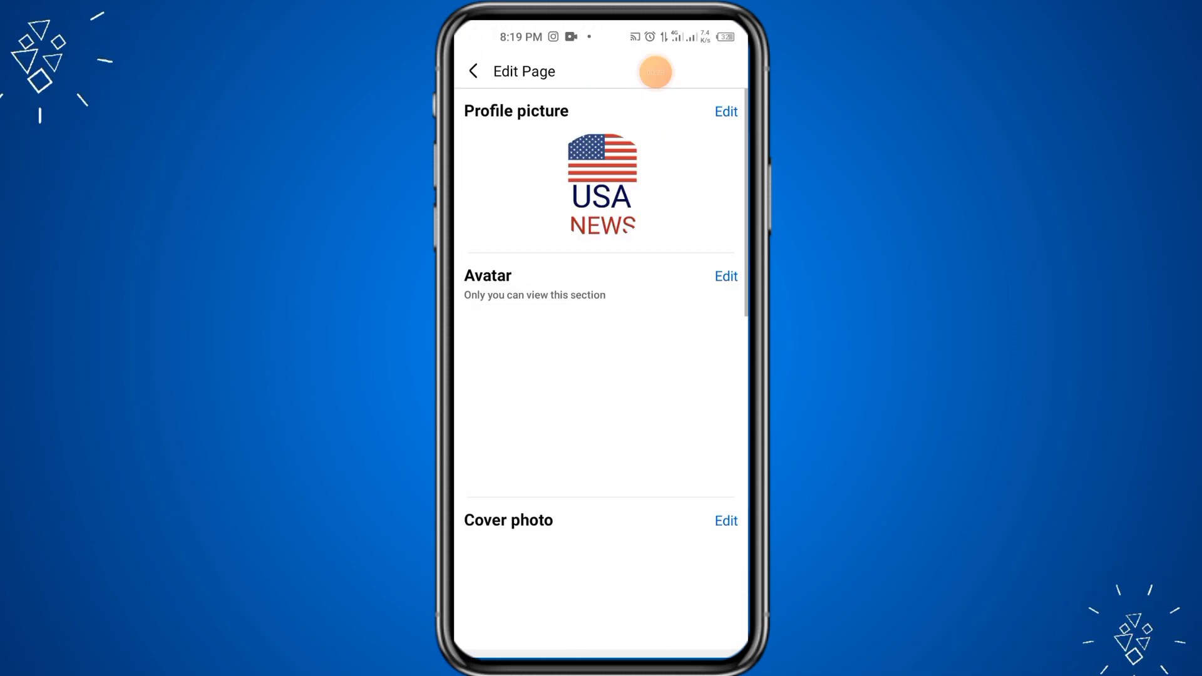
pyautogui.scroll(-3)
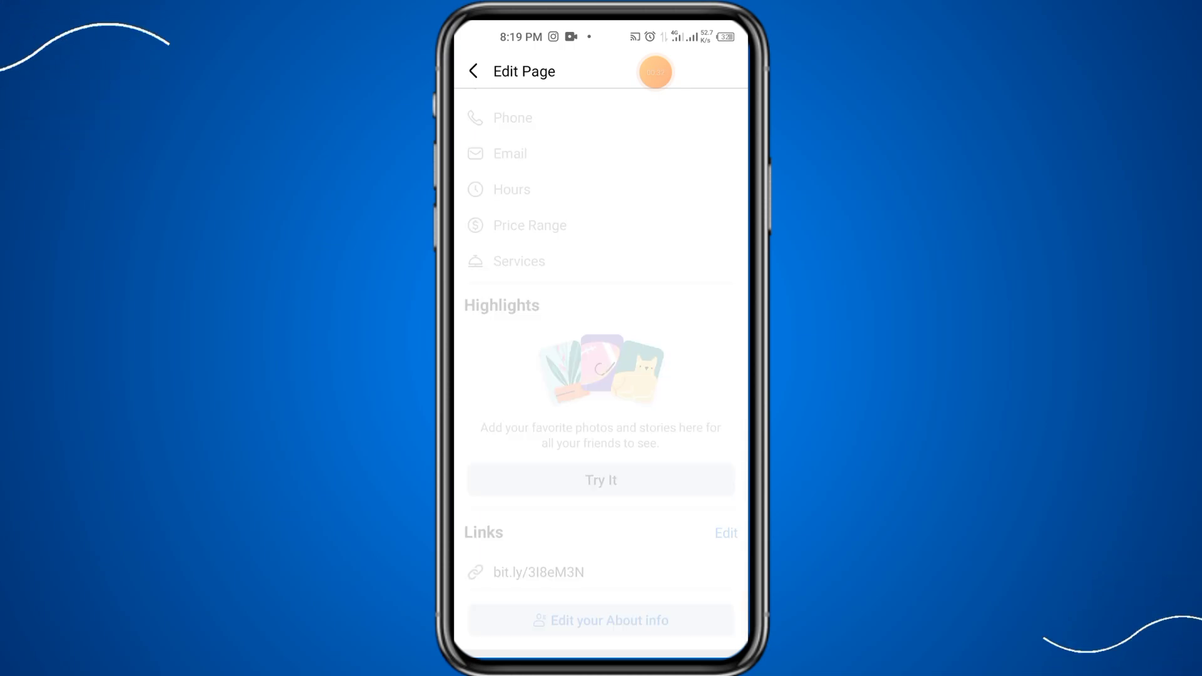
# Step: Open the About info, scroll to Places lived and start Add current city
pyautogui.click(600, 620)
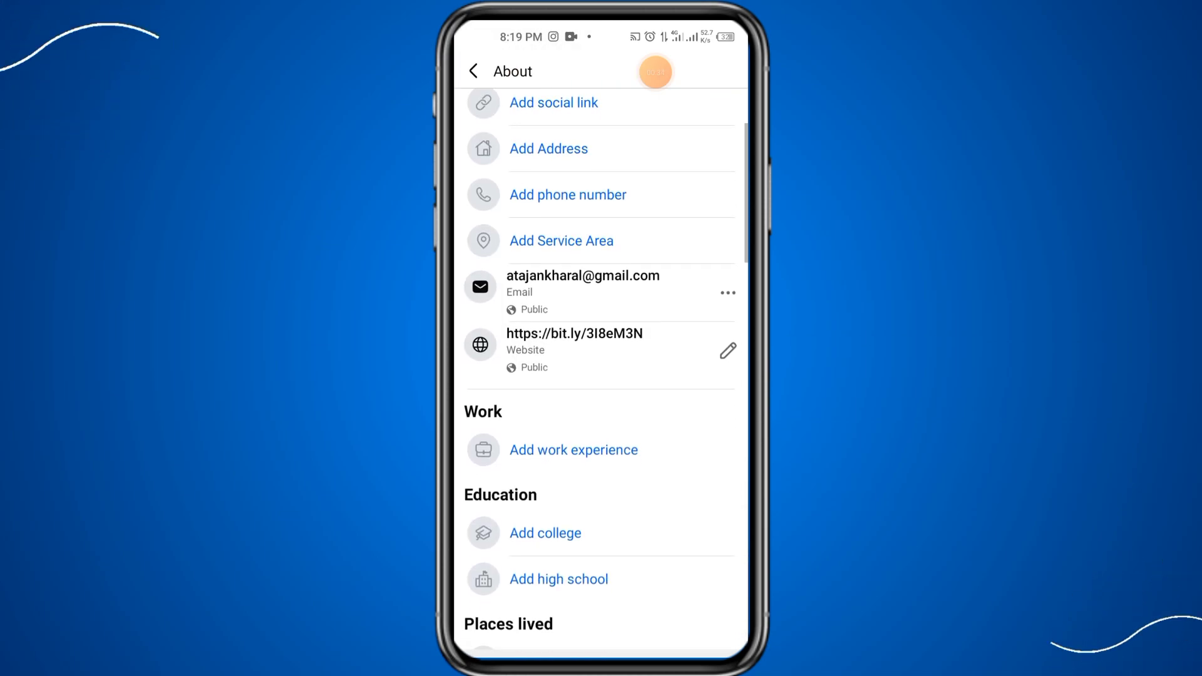
pyautogui.scroll(-3)
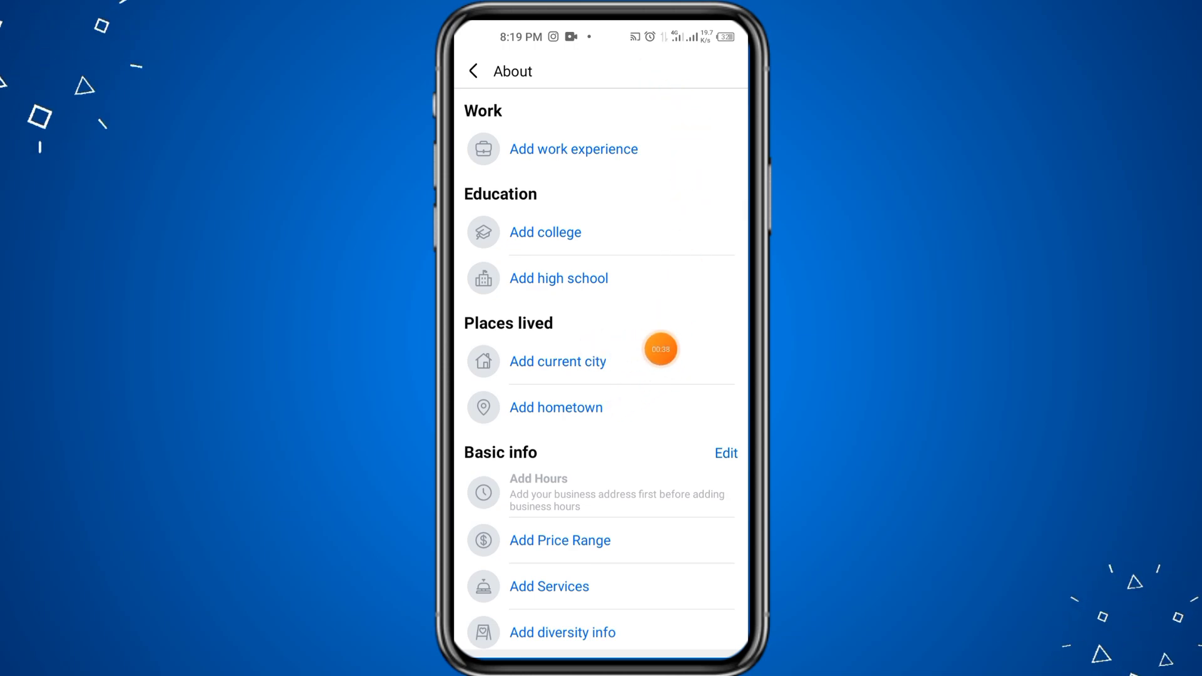
pyautogui.click(557, 361)
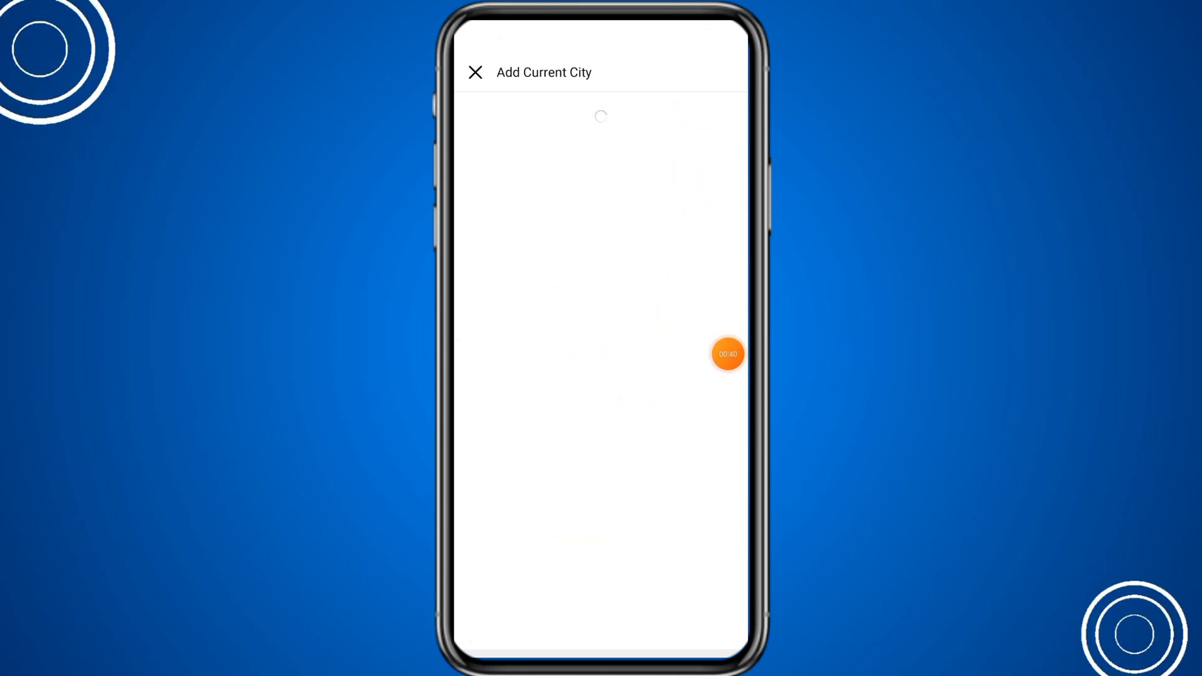
# Step: Search 'fais' in the current city box and choose Faisalabad
pyautogui.click(601, 112)
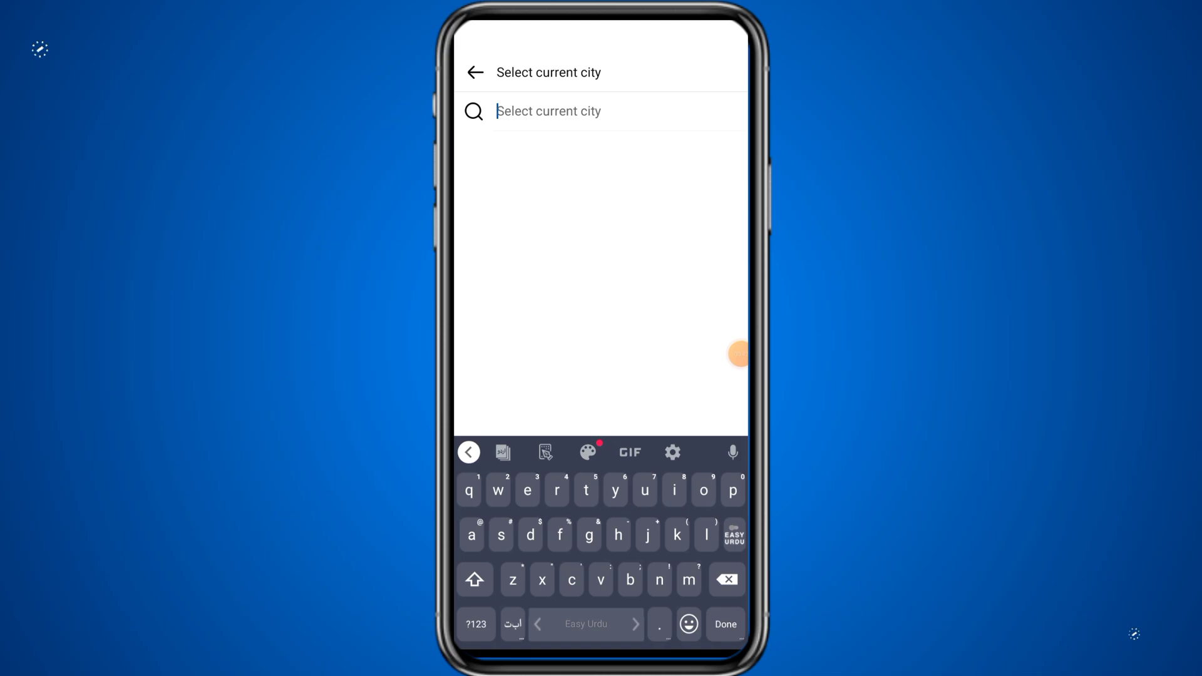
pyautogui.write('fais')
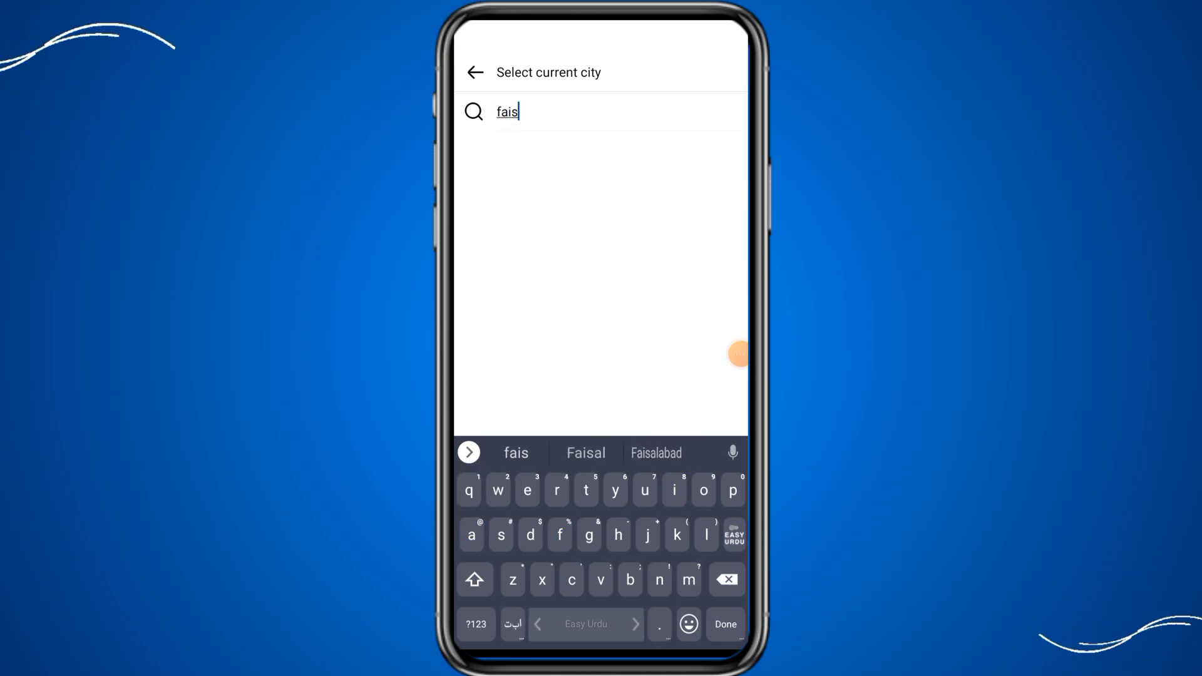
pyautogui.press('Backspace')
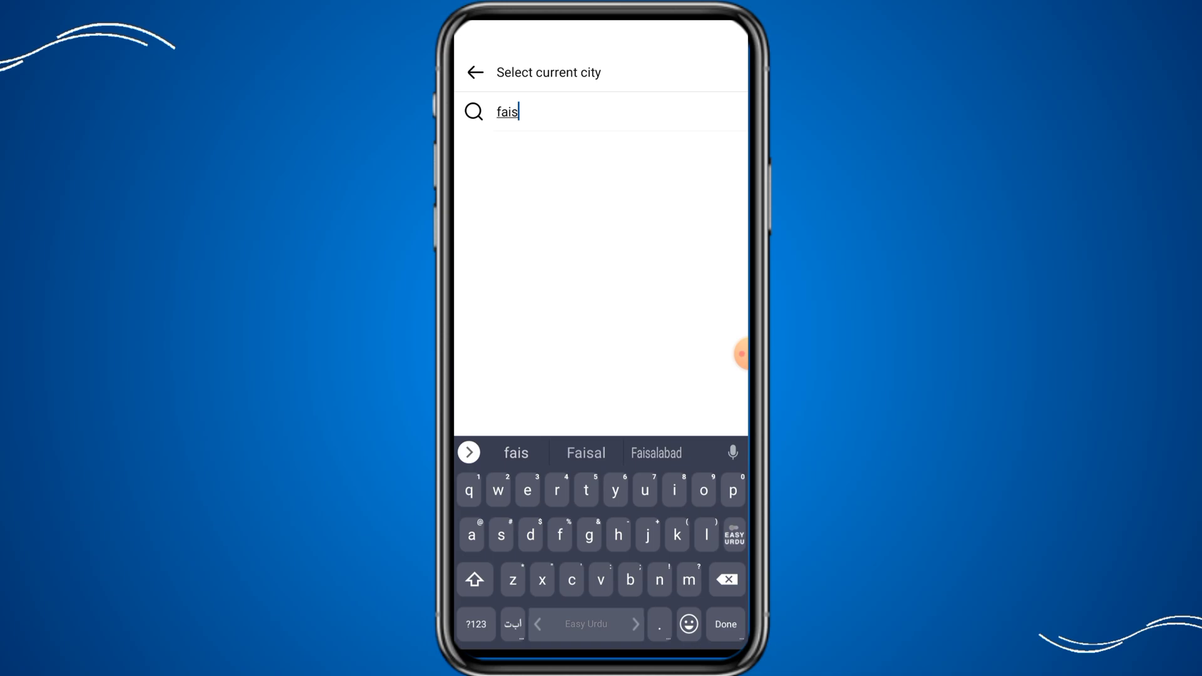
pyautogui.write('alabad')
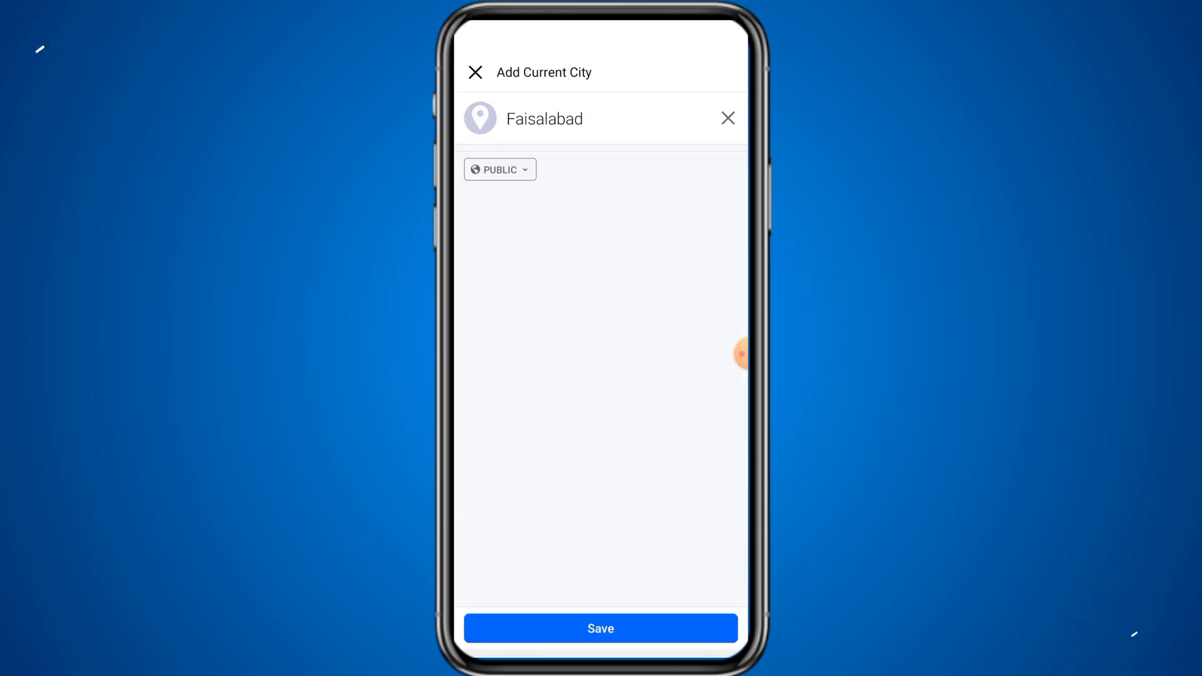
# Step: Save Faisalabad as the current city and wait for the Update Saved sheet
pyautogui.click(600, 628)
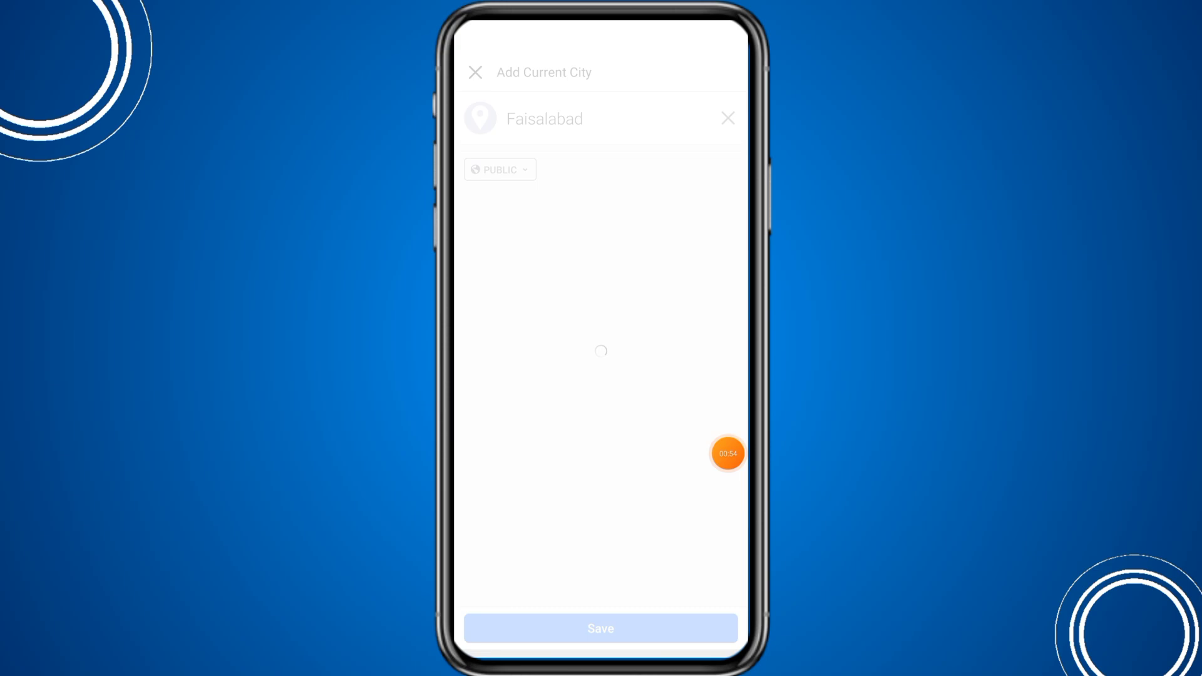
pyautogui.click(600, 628)
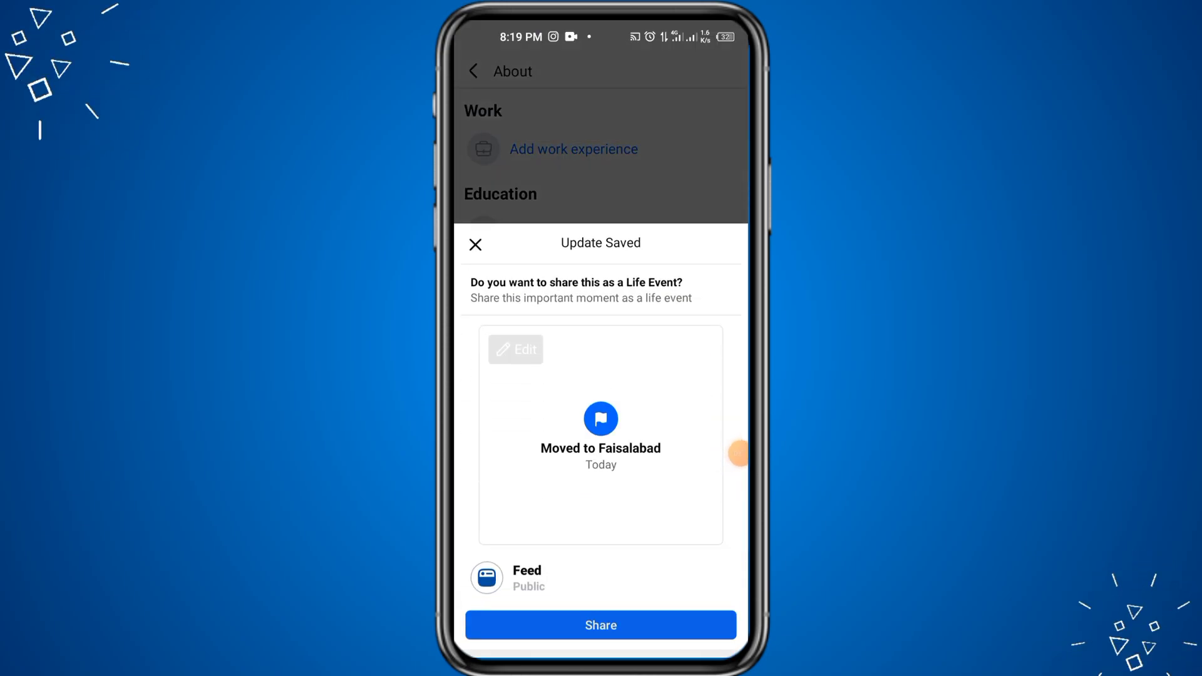